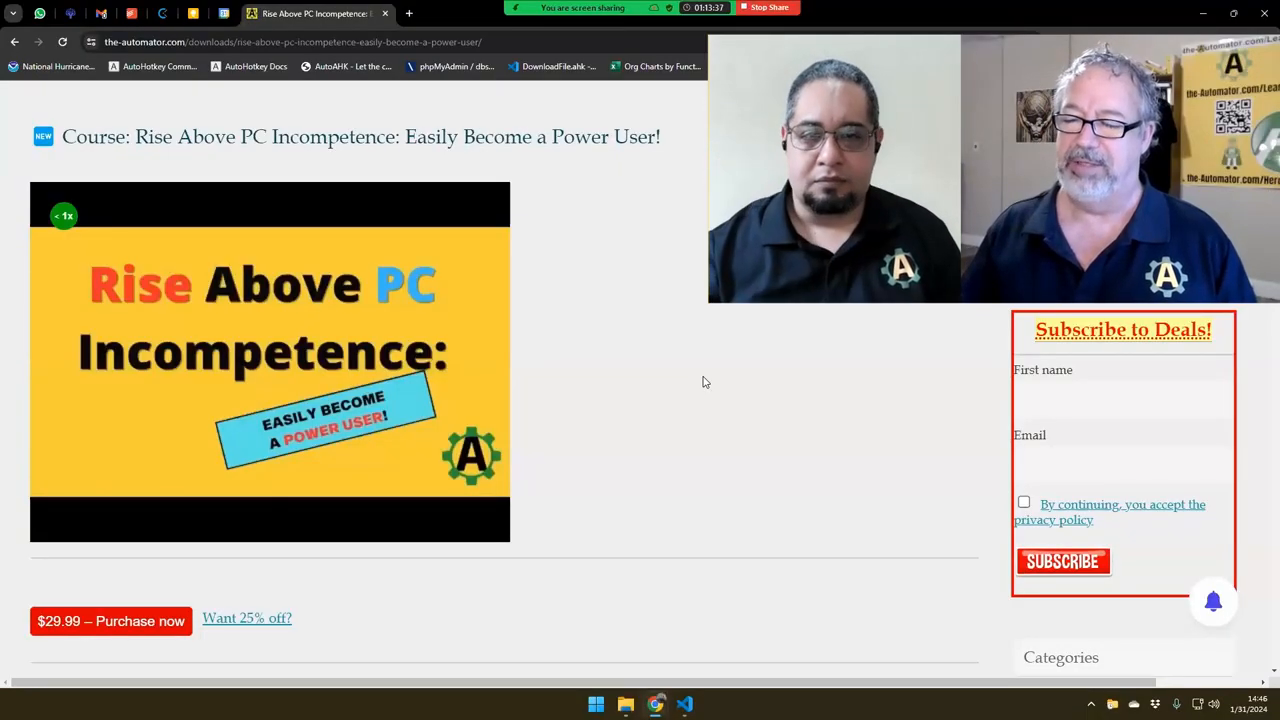
mouse_move(1212, 600)
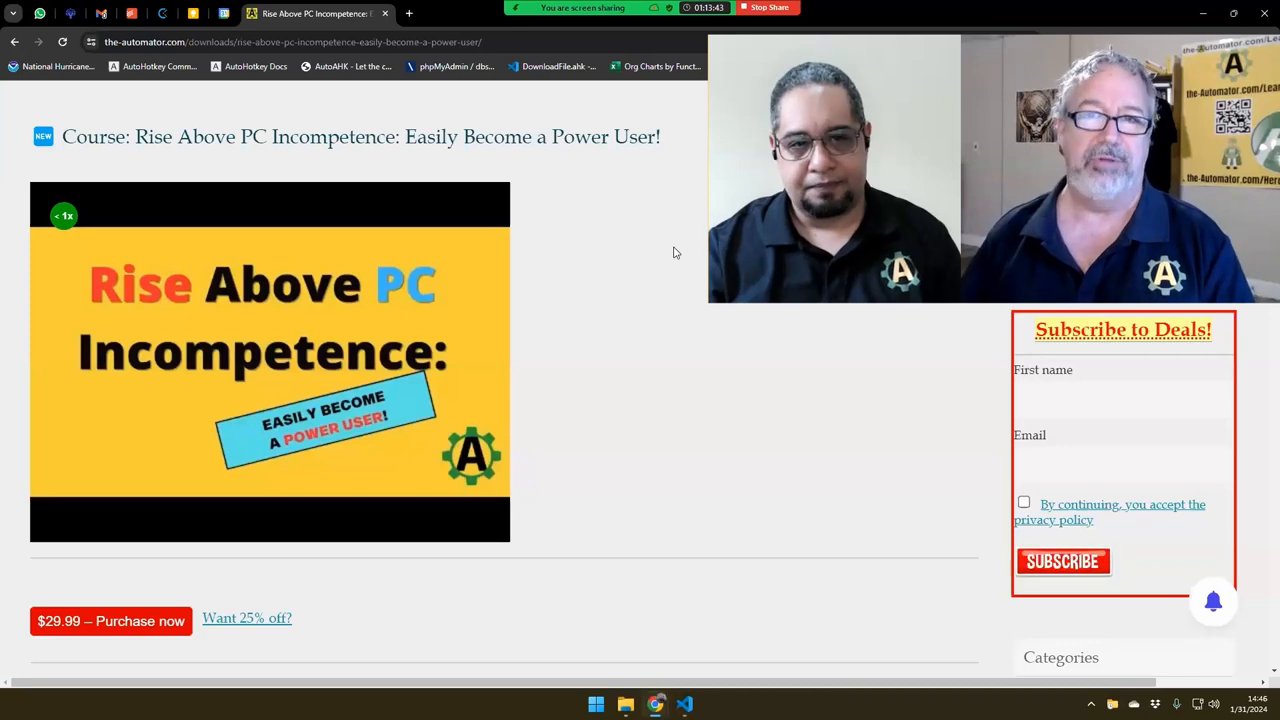
mouse_move(656, 244)
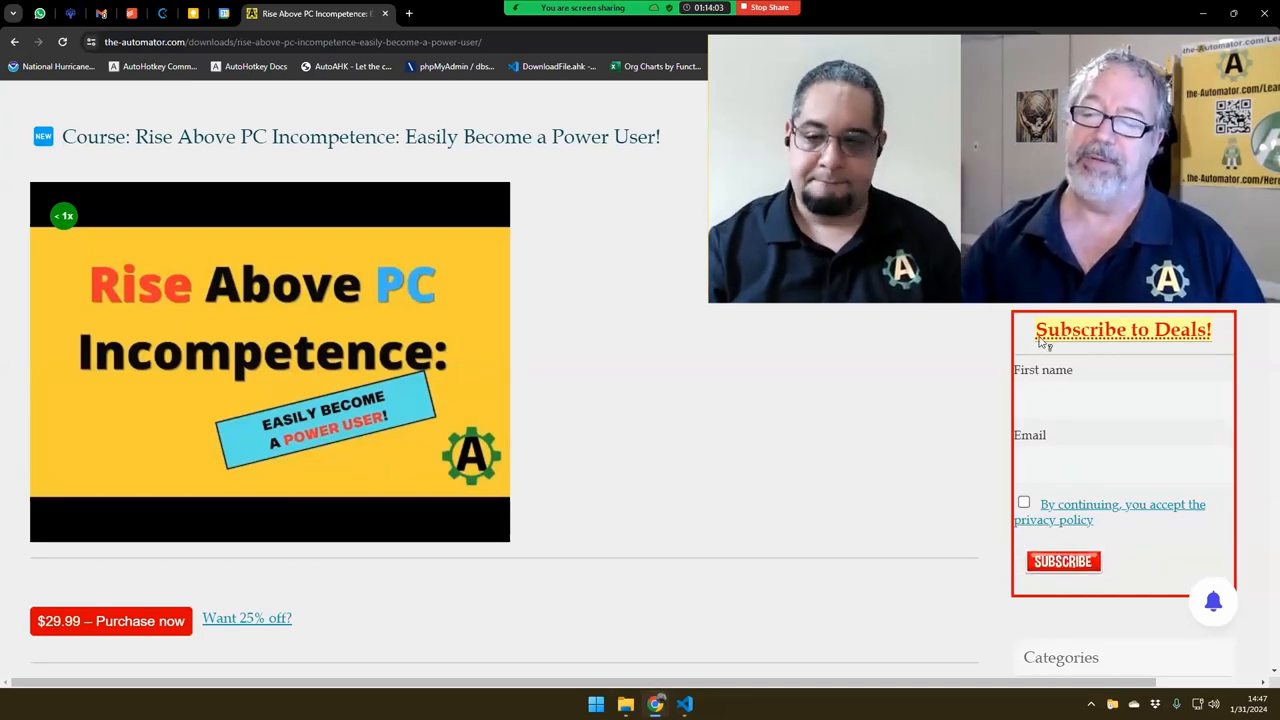
mouse_move(866, 546)
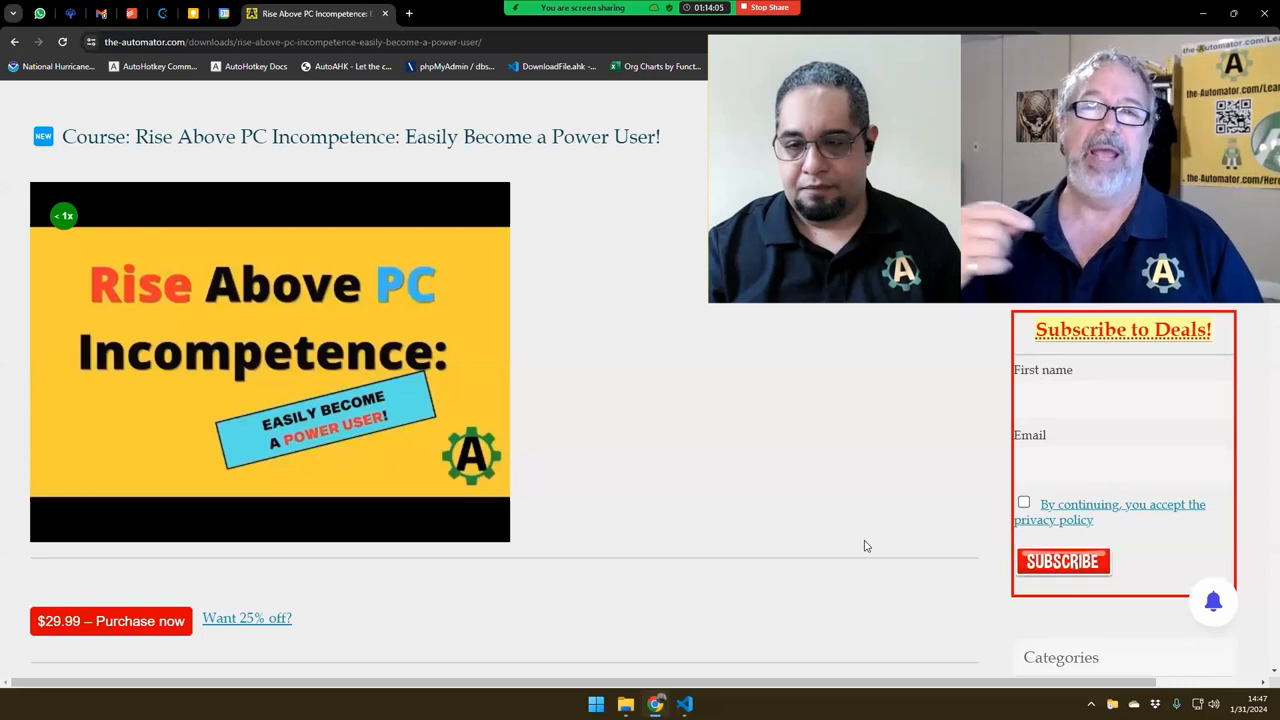
mouse_move(710, 488)
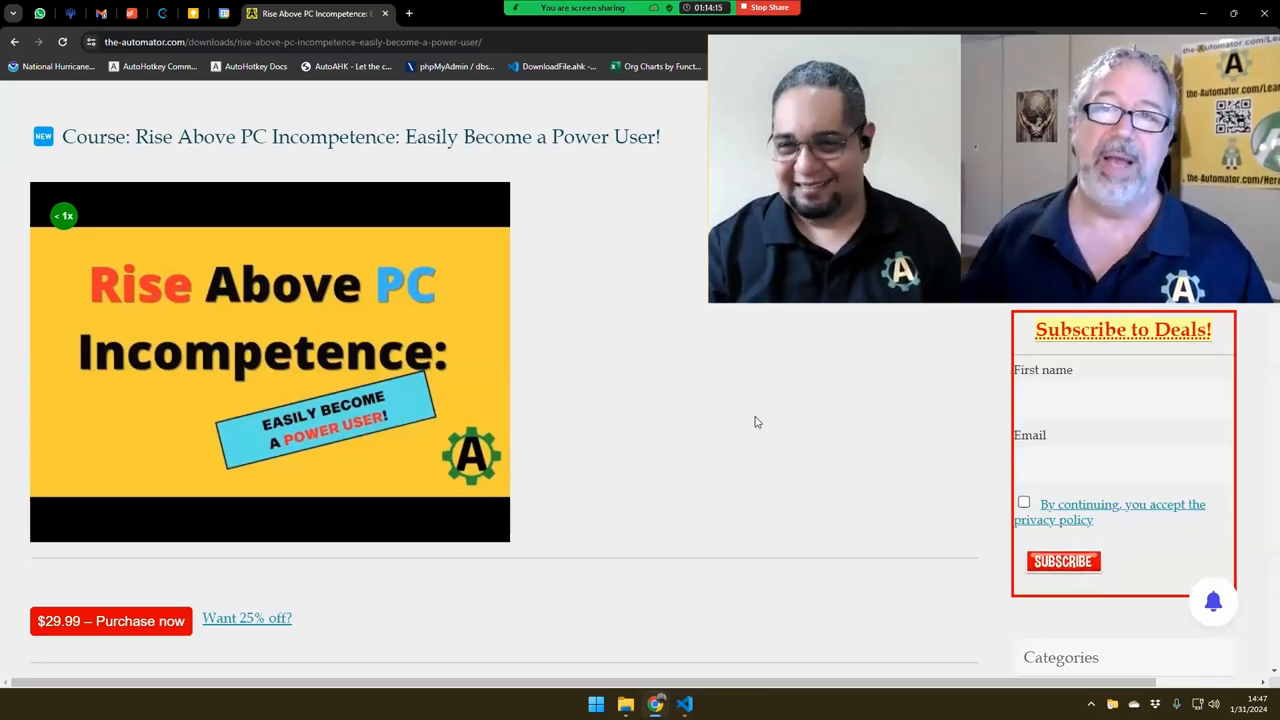
mouse_move(730, 408)
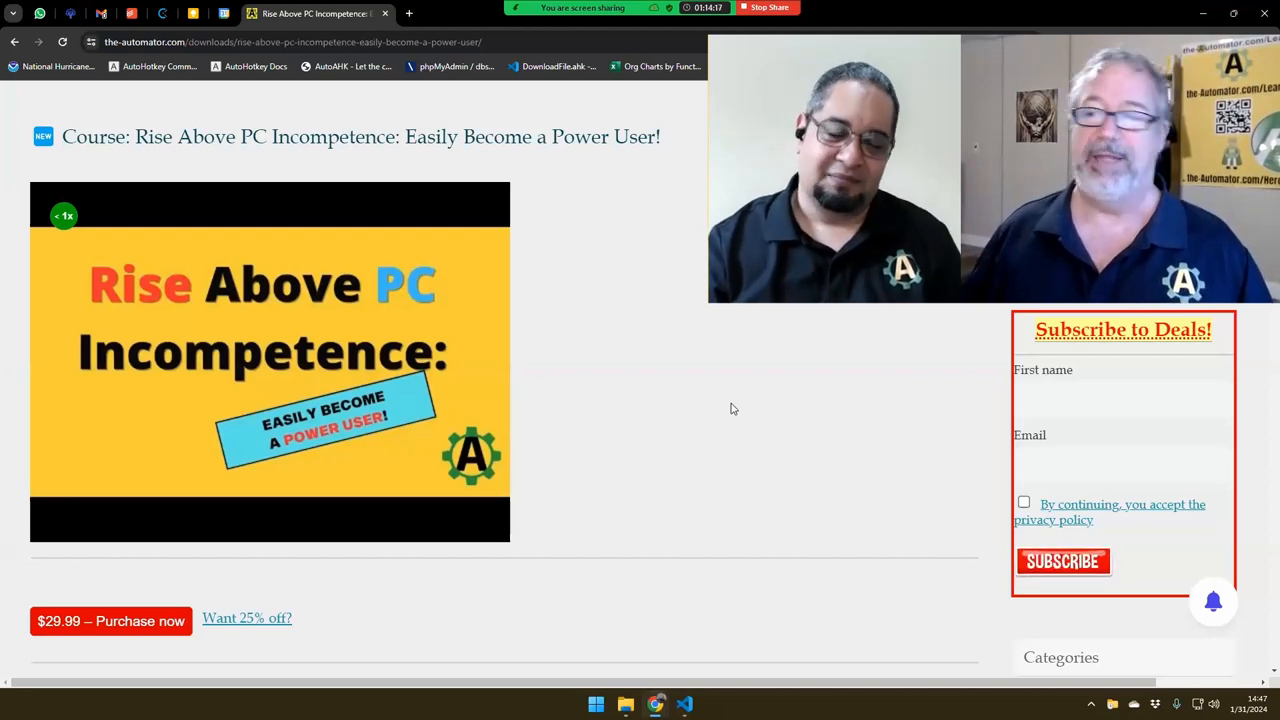
mouse_move(740, 398)
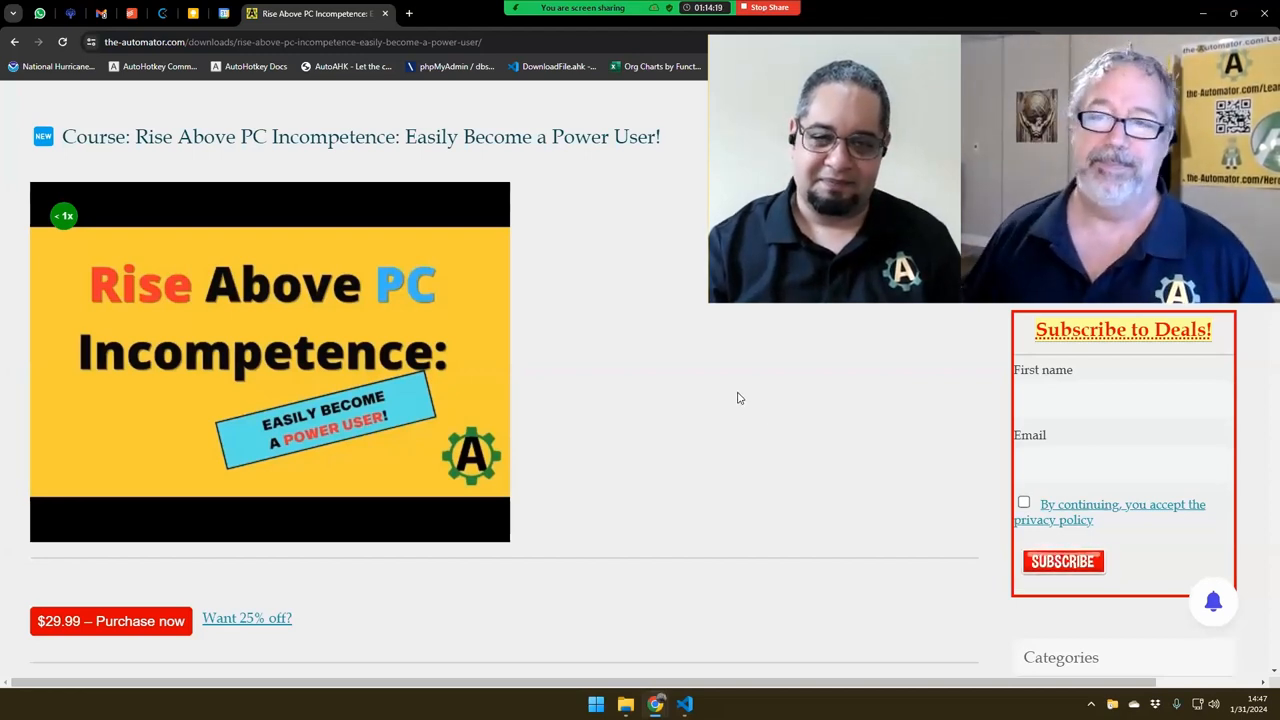